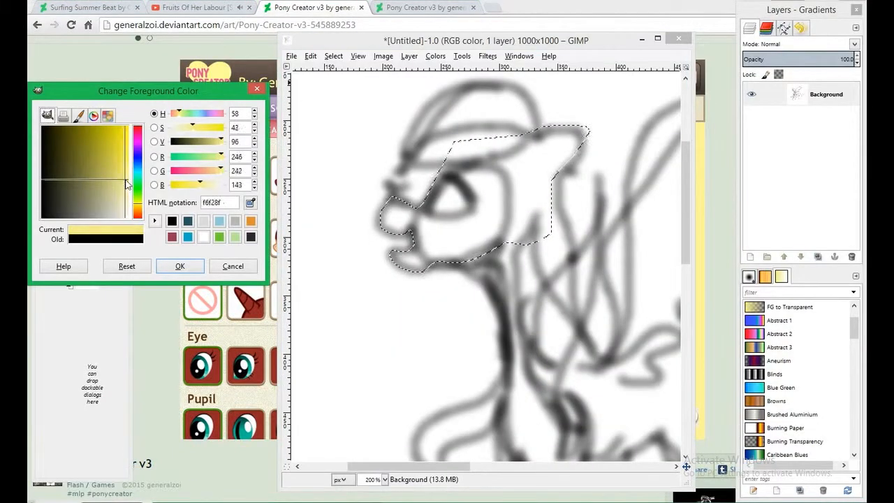
Step: Fill the head selection on a new layer with an f6f28f-to-8fcada blend
click(180, 266)
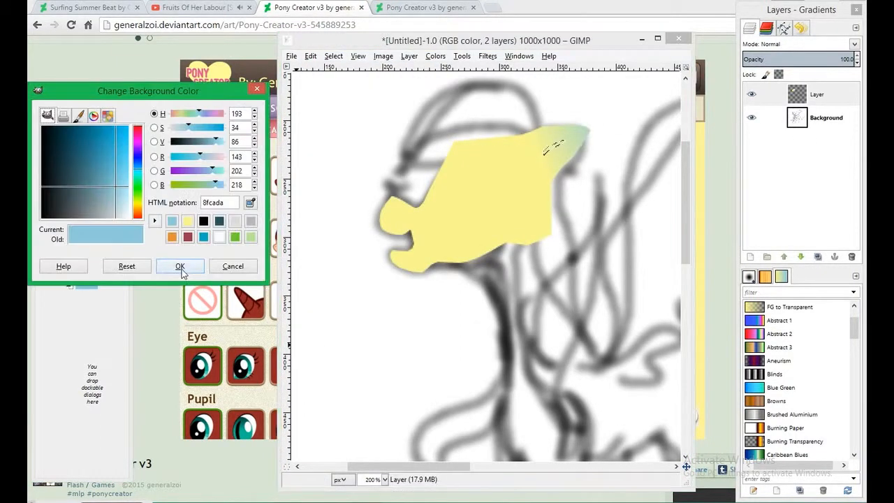
click(310, 56)
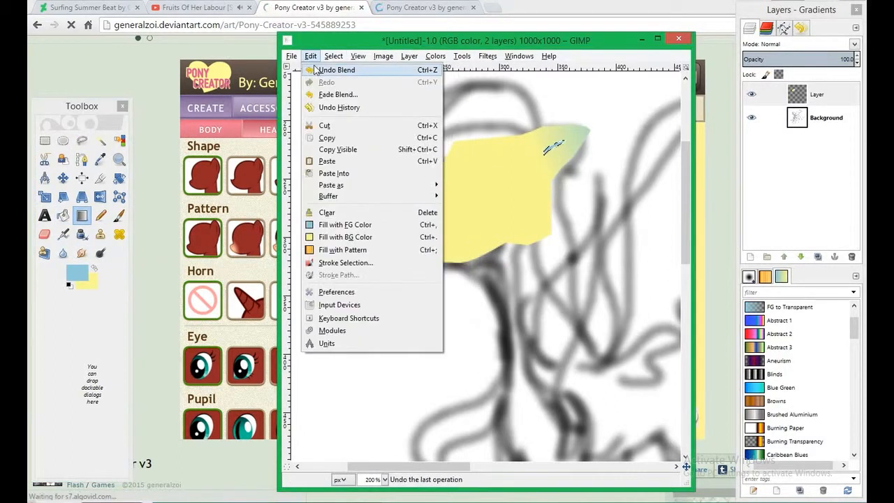
Step: Undo the head gradient, then outline the eye, fill it white and add a dark green lash
click(337, 69)
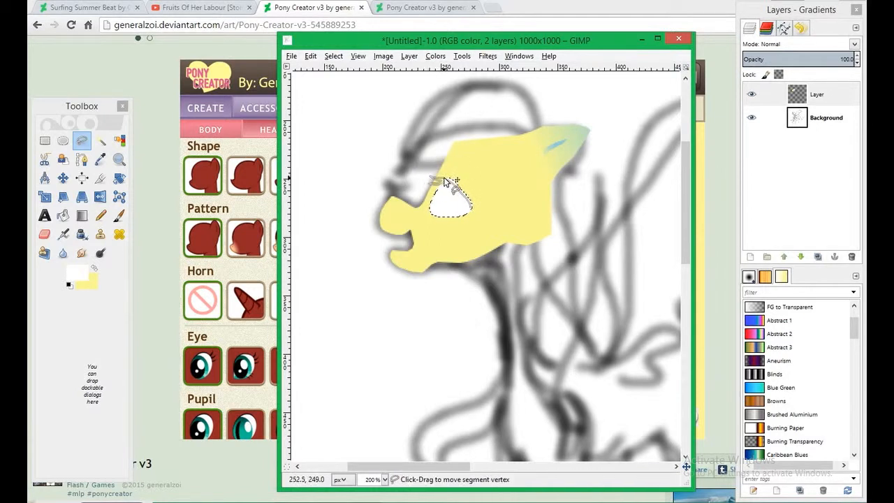
click(468, 217)
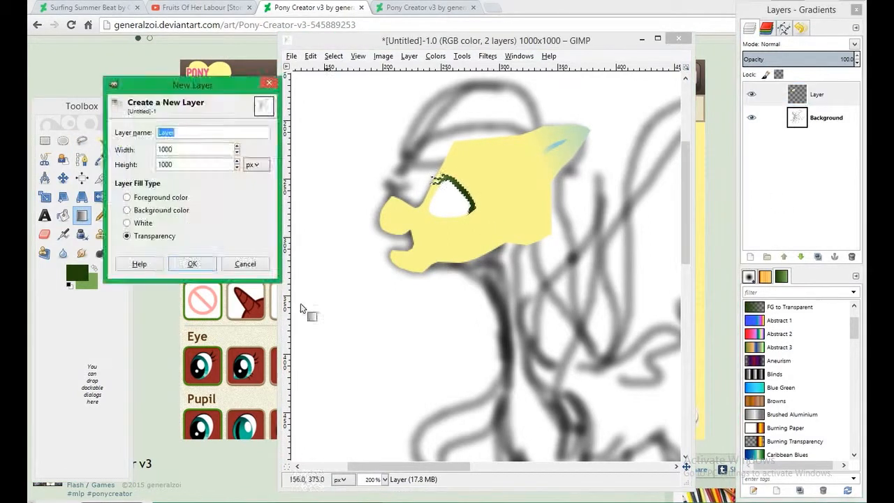
Step: Add a transparent third layer and trace the neck and body outline with Free Select
click(200, 7)
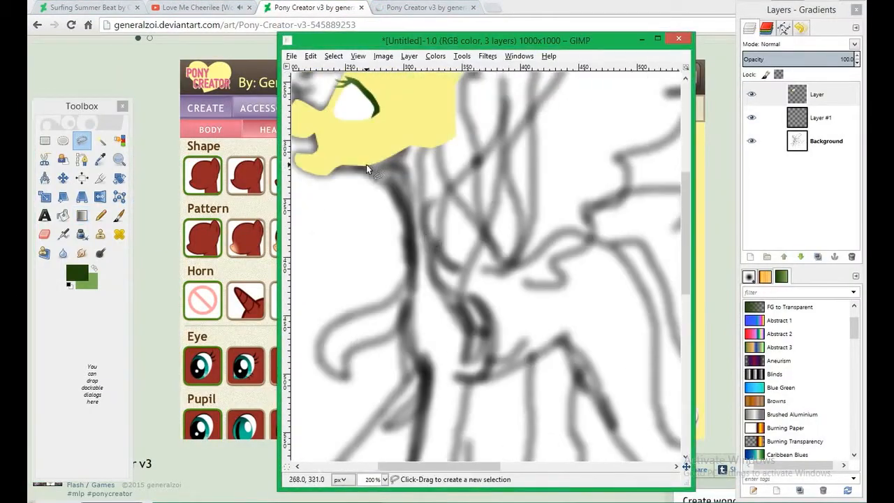
drag(366, 167, 419, 349)
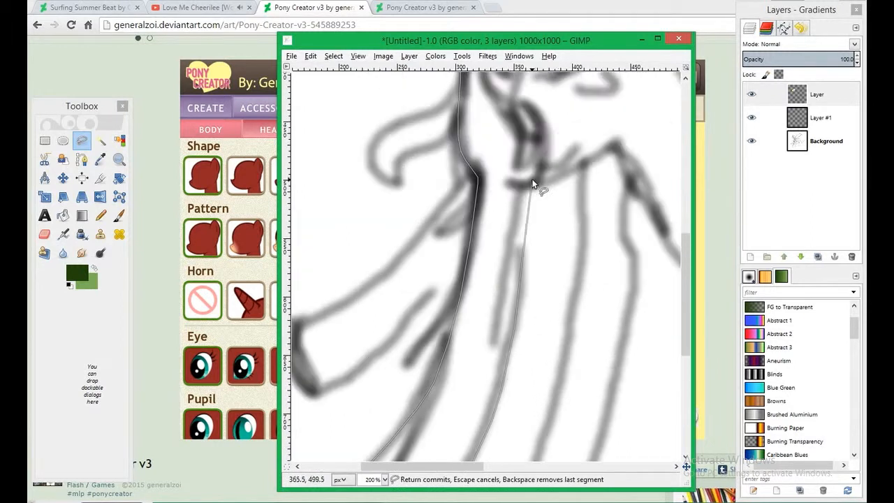
click(653, 229)
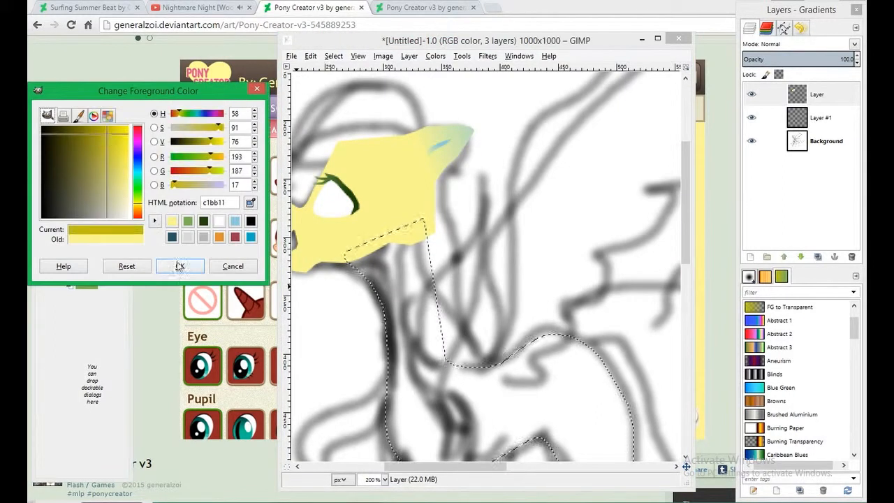
Step: Apply the darker yellow c1bb11 and blend-fill the neck and body selection
click(179, 266)
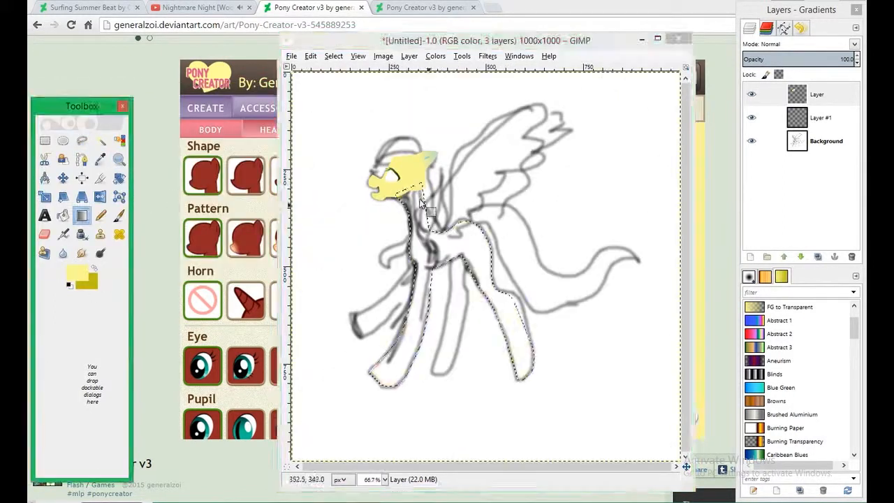
click(454, 280)
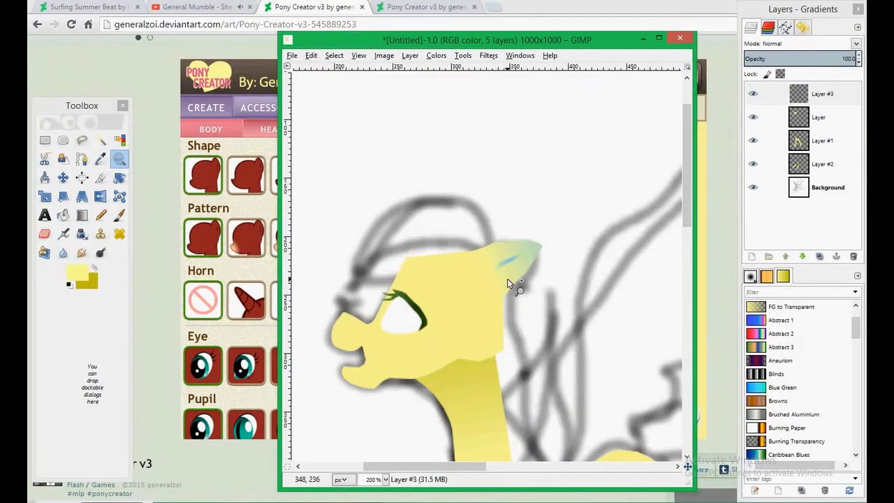
mouse_move(492, 257)
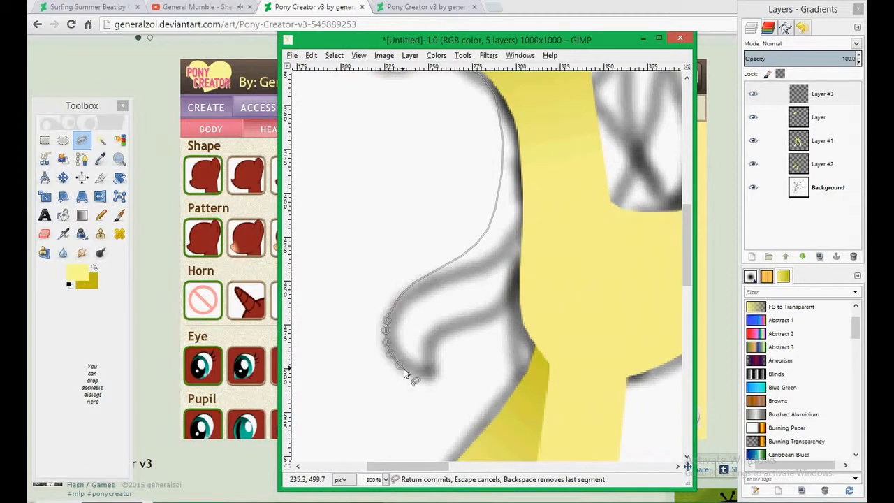
Step: Outline and blend-fill the four legs, outline the mane, and pick teal 8ed2b7
click(524, 293)
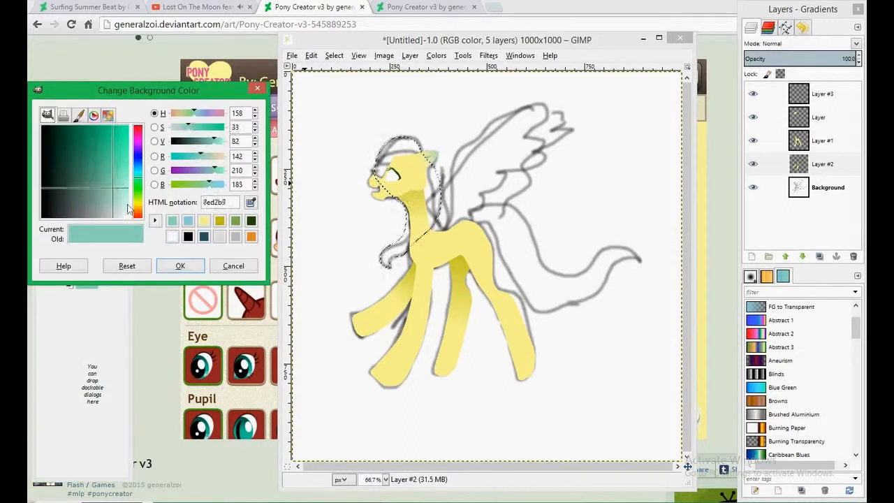
Step: Apply teal 8ed2b7, trace the mane strands, and blend-fill mane and tail blue-to-green
click(117, 154)
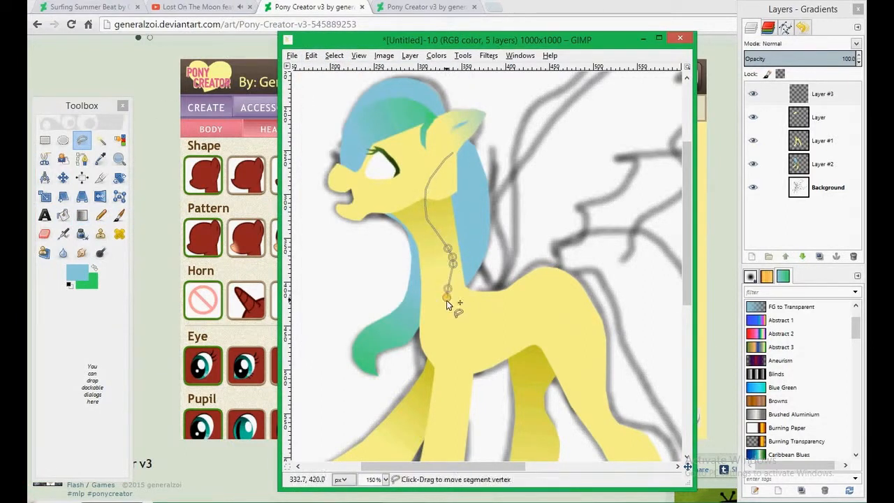
drag(448, 300, 465, 362)
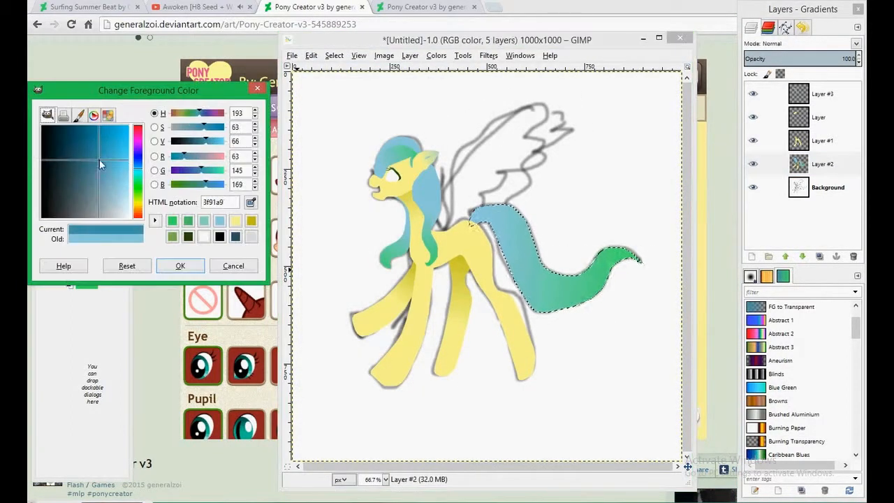
Step: Apply blue 3f91a9, add a sixth layer, and outline and blend-fill the wing pale green
click(180, 265)
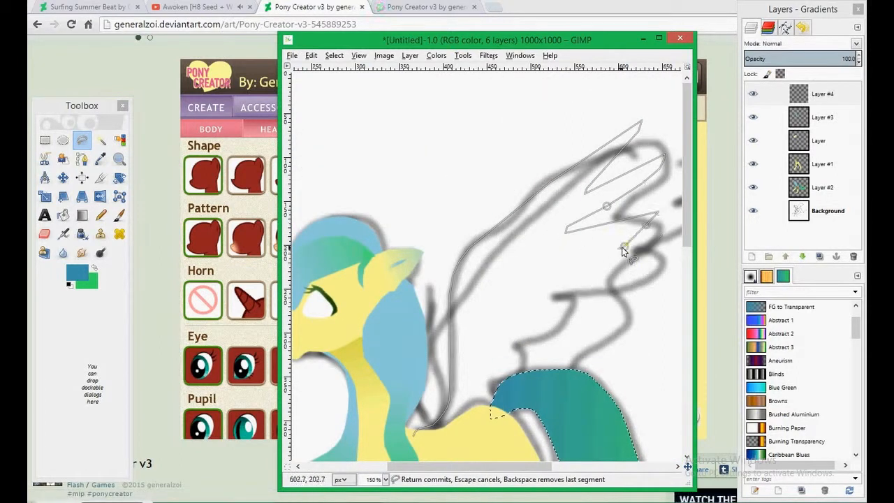
click(526, 339)
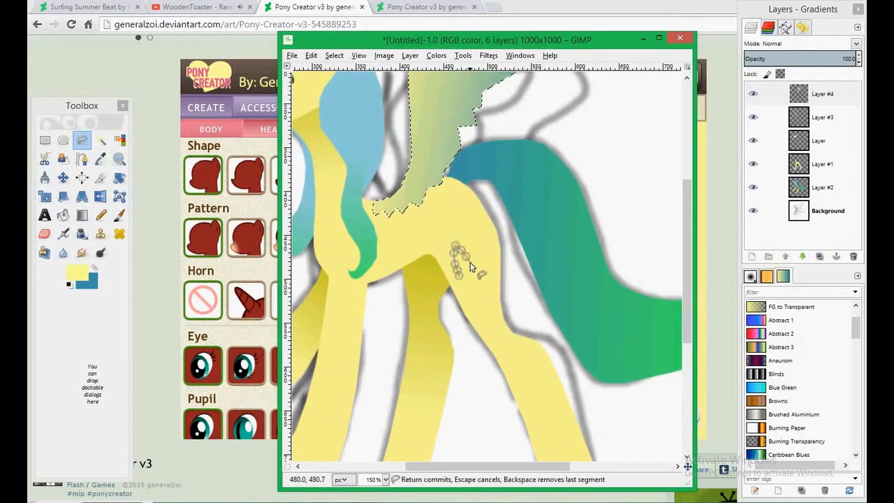
Step: Fill the flank cutie mark with yellow e1da23 and blue, and add a gold iris
click(75, 271)
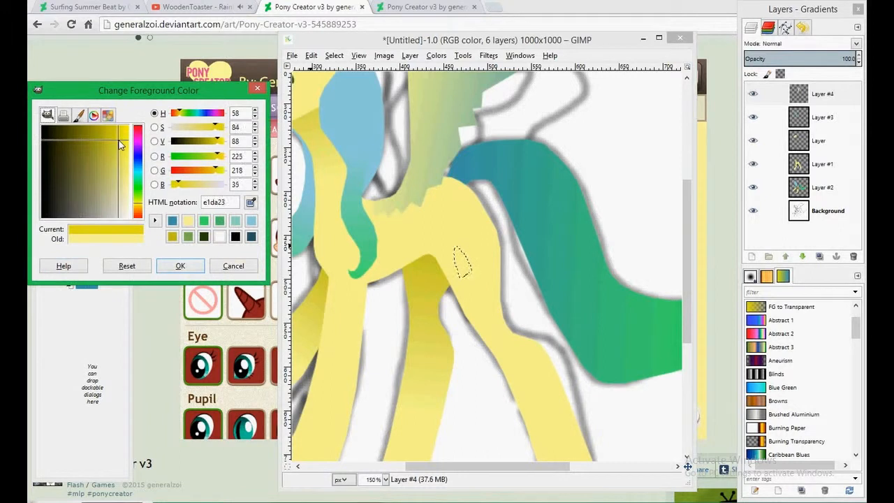
click(180, 265)
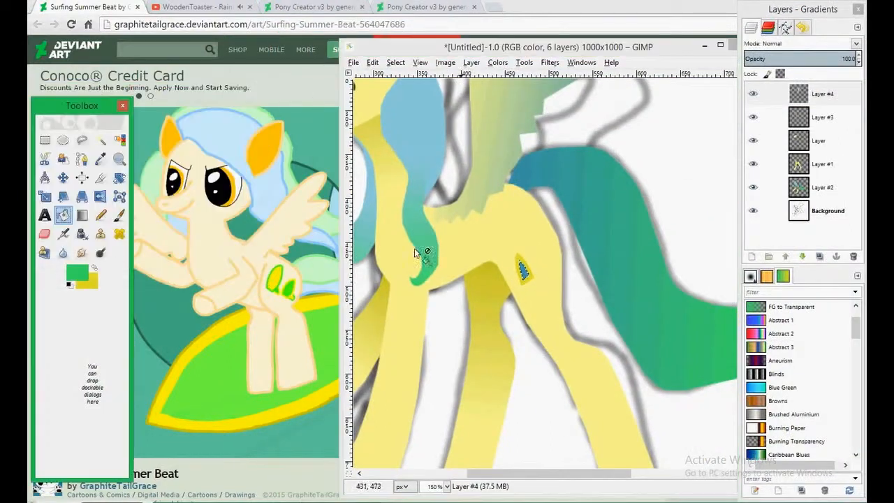
click(373, 63)
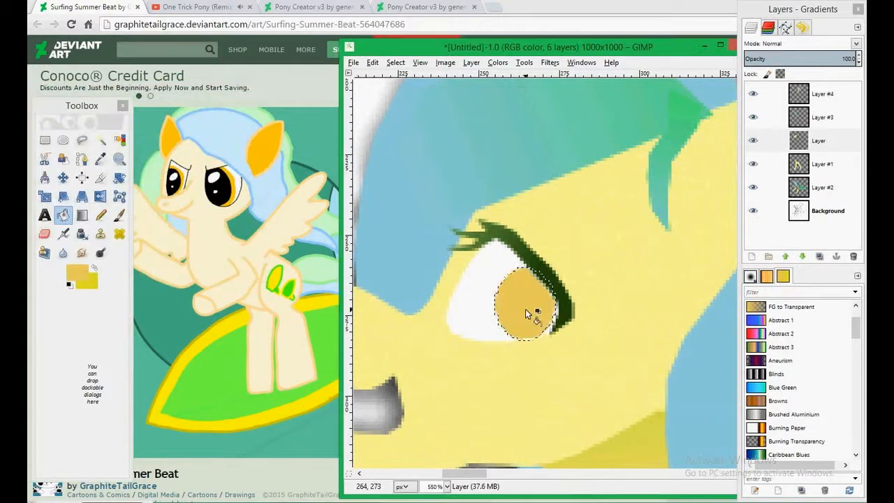
Step: Shrink the iris ellipse, bucket-fill it a darker shade, and choose white
click(63, 140)
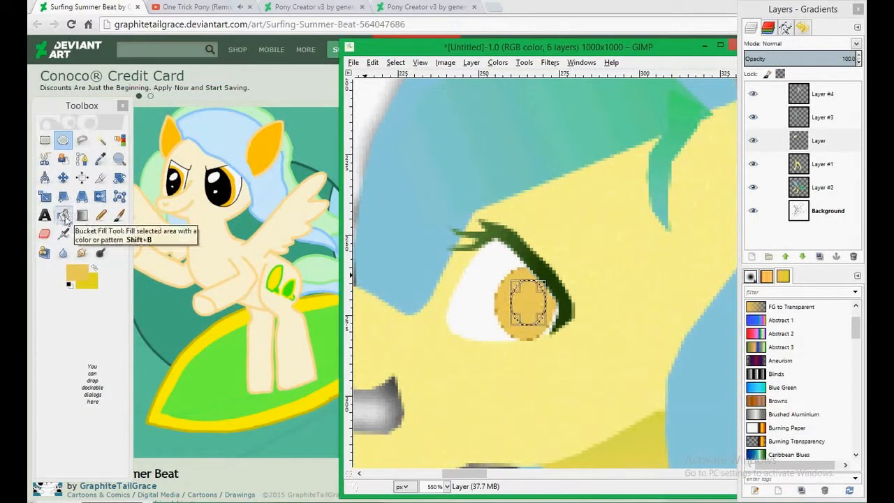
click(75, 274)
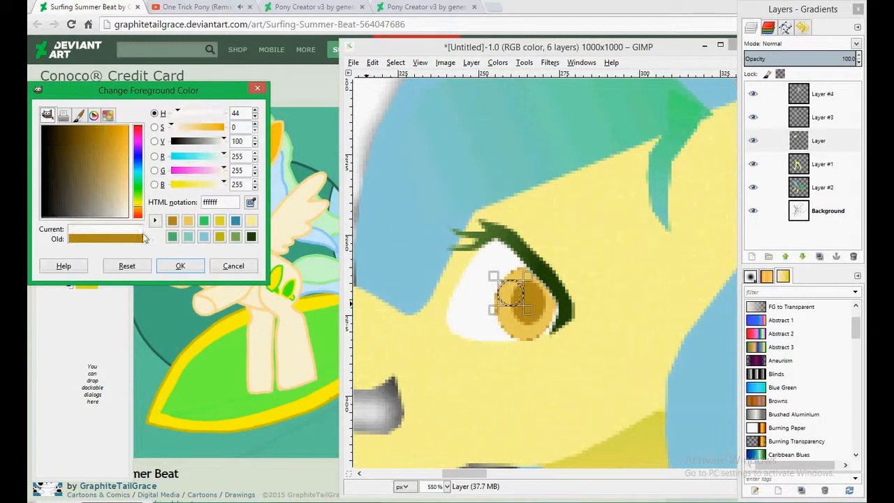